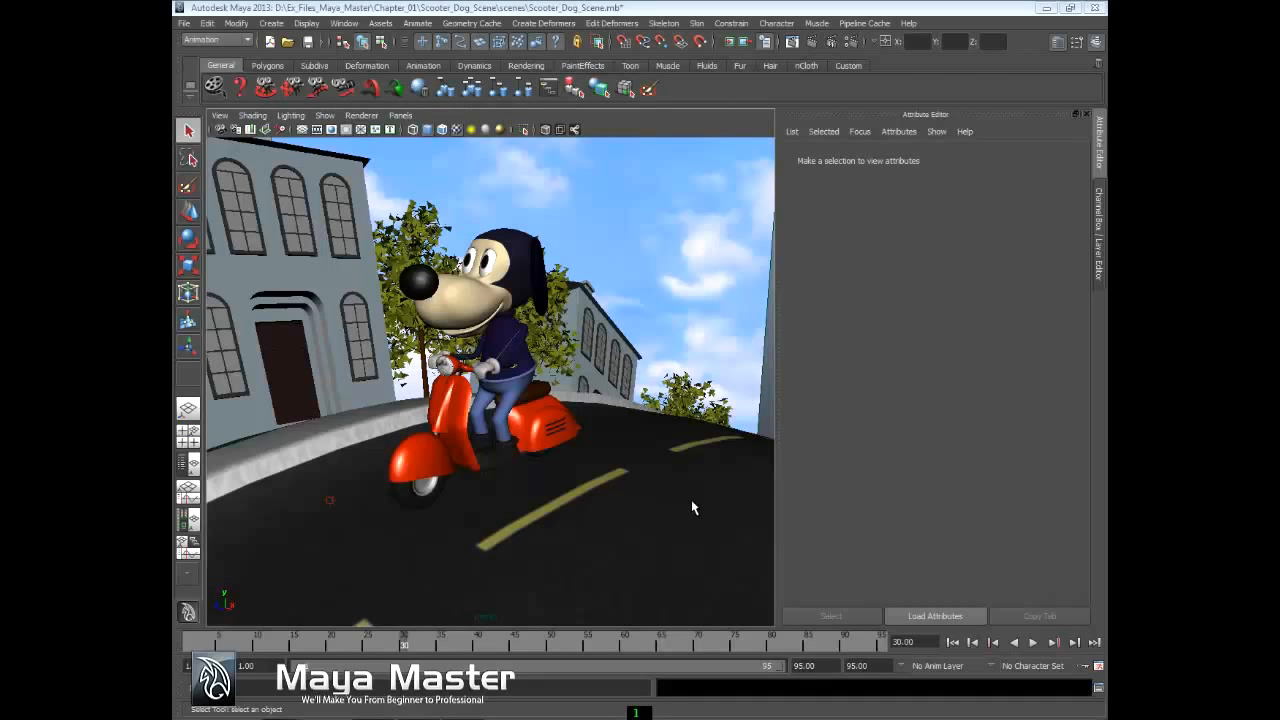
mouse_move(768, 372)
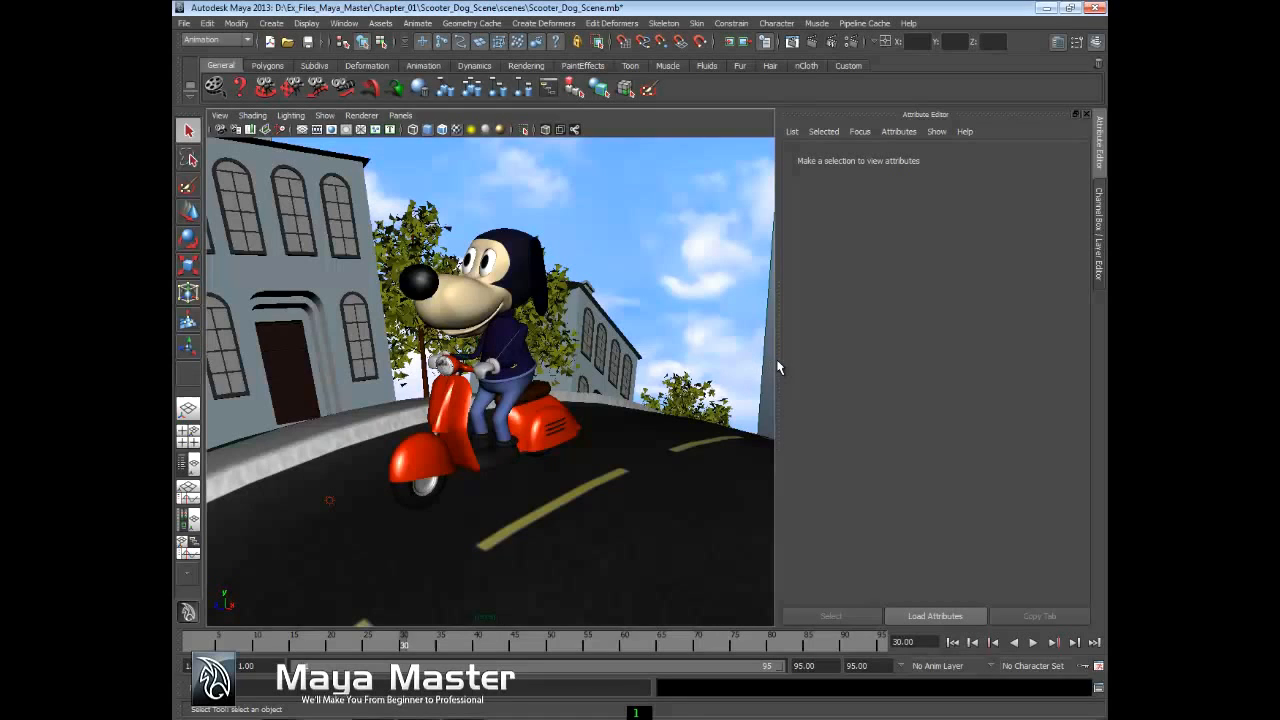
Select the sky backdrop so imagePlane1 shows in the Attribute Editor.
click(650, 230)
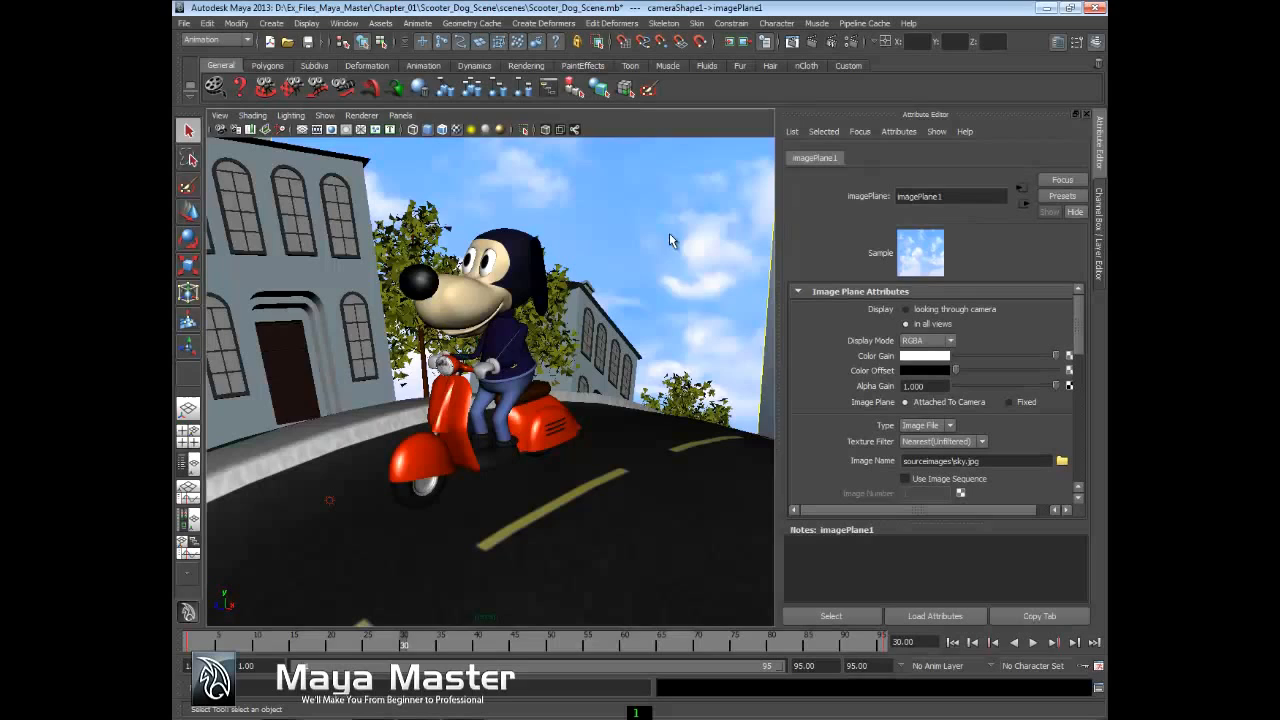
mouse_move(618, 288)
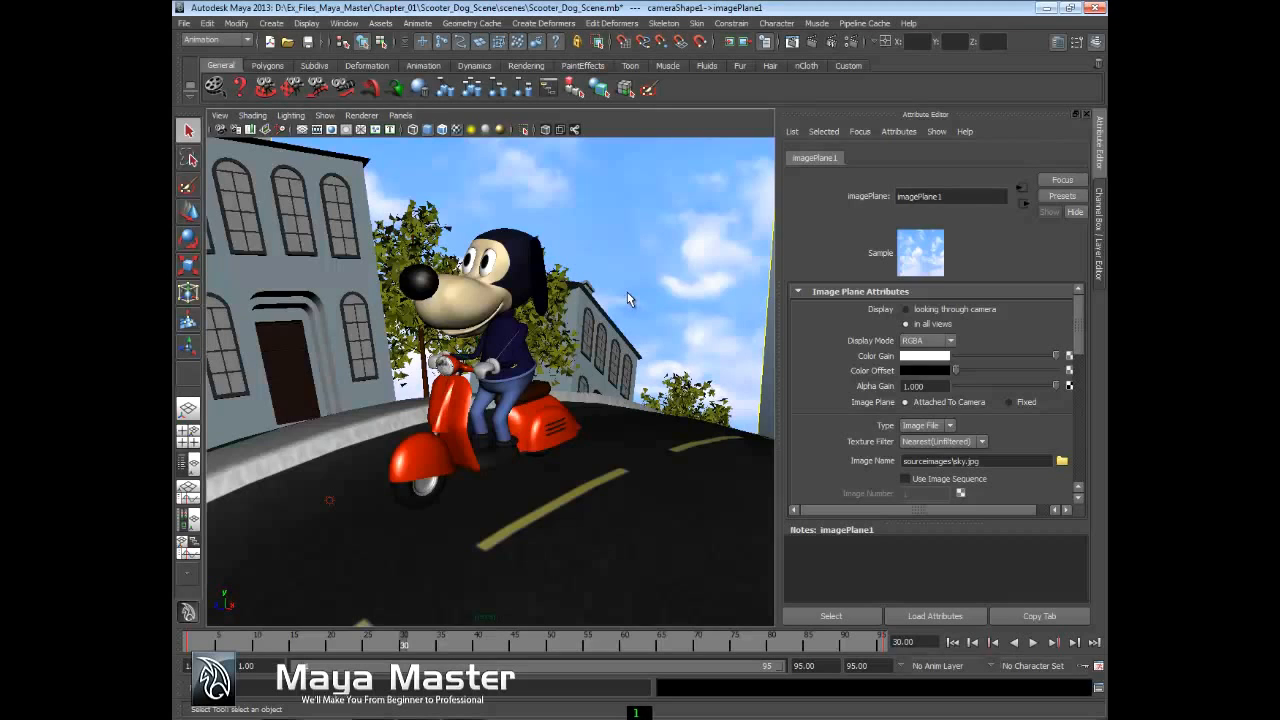
mouse_move(624, 296)
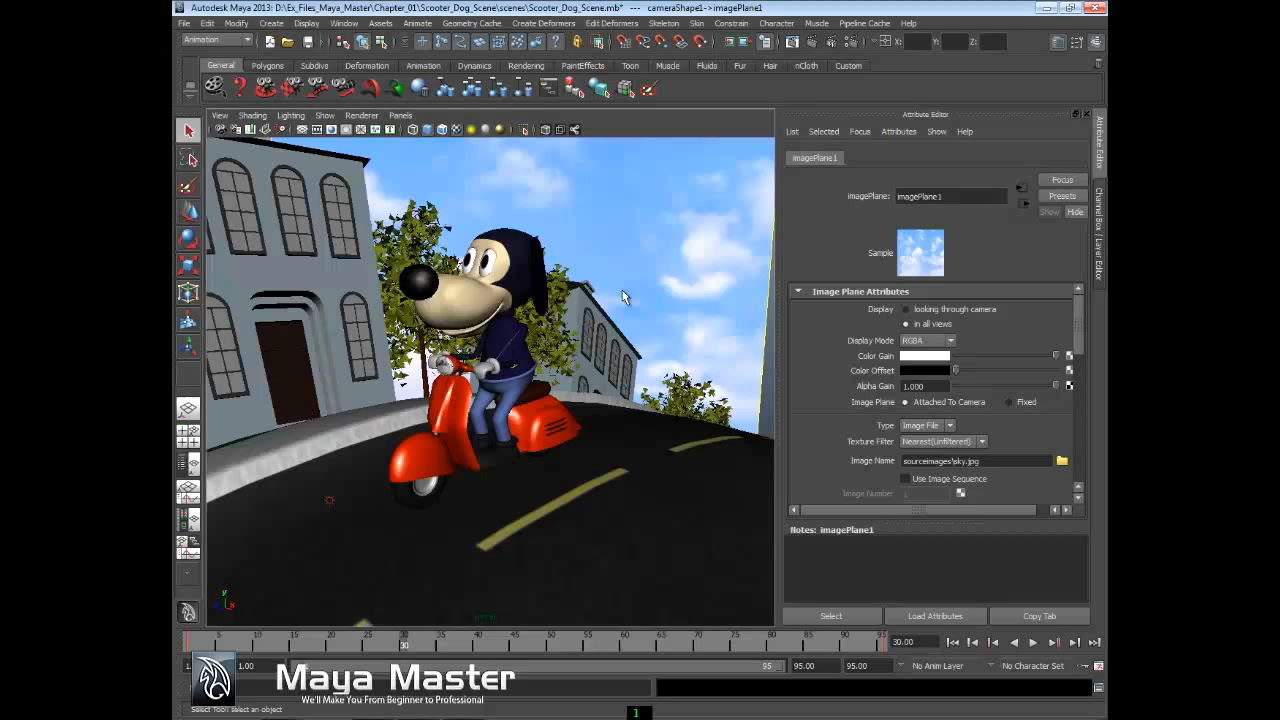
mouse_move(210, 136)
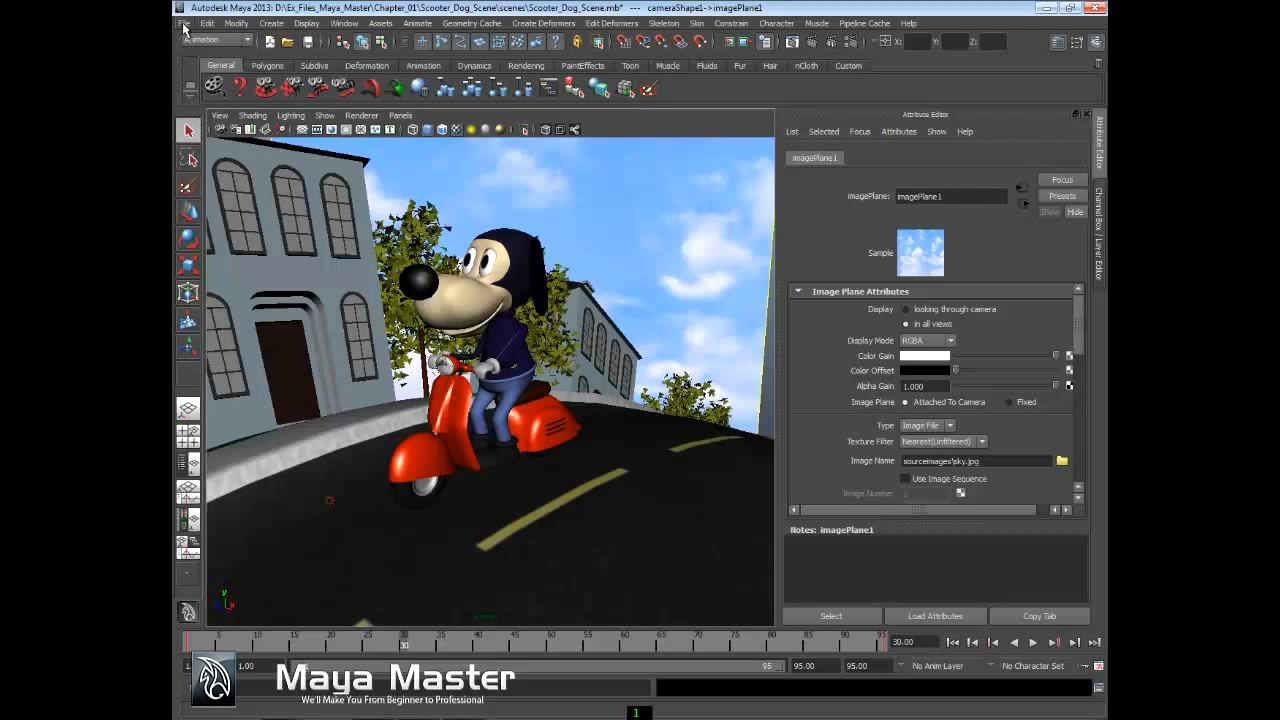
Set the Scooter_Dog_Scene folder in Chapter_01 as the current project via File > Set Project.
click(184, 24)
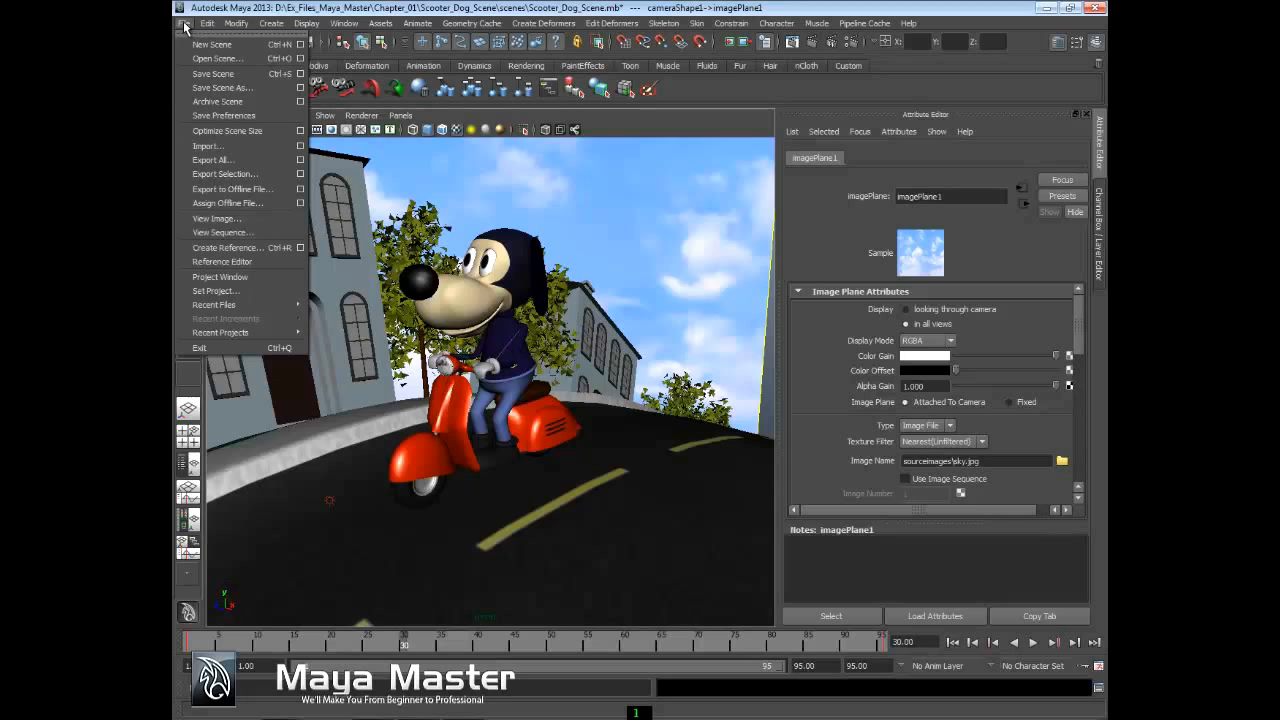
mouse_move(240, 292)
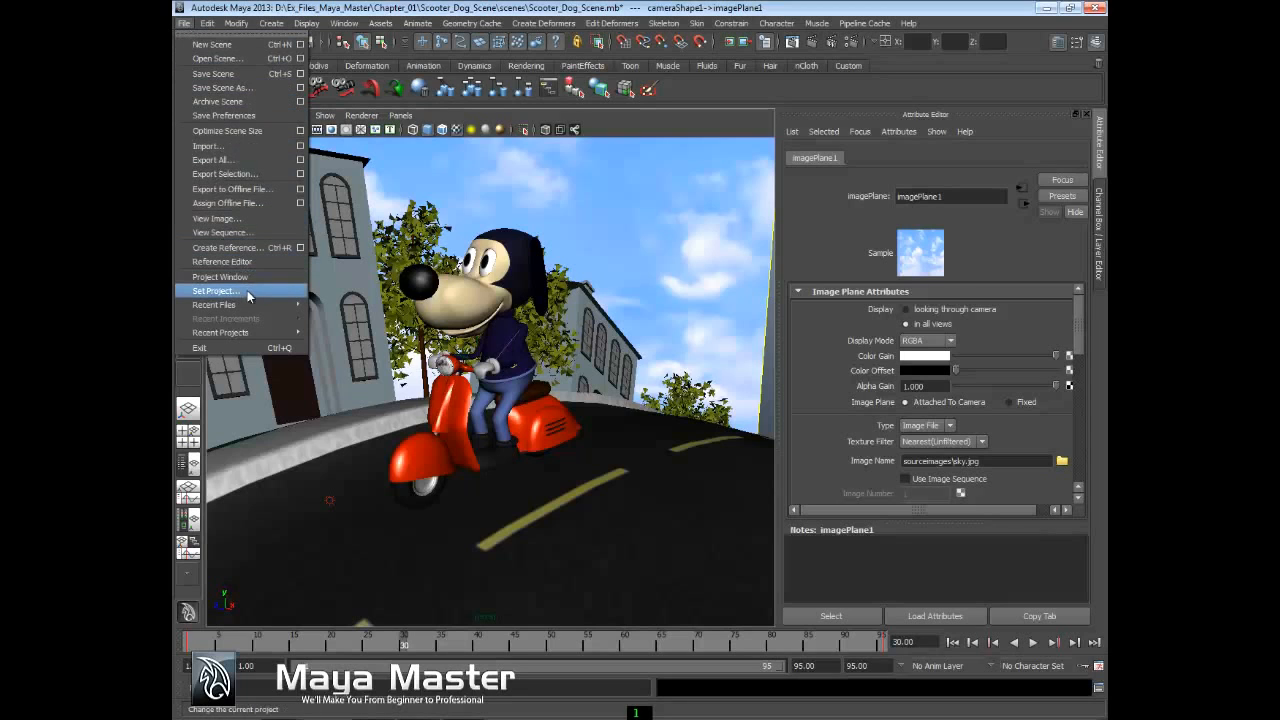
click(216, 292)
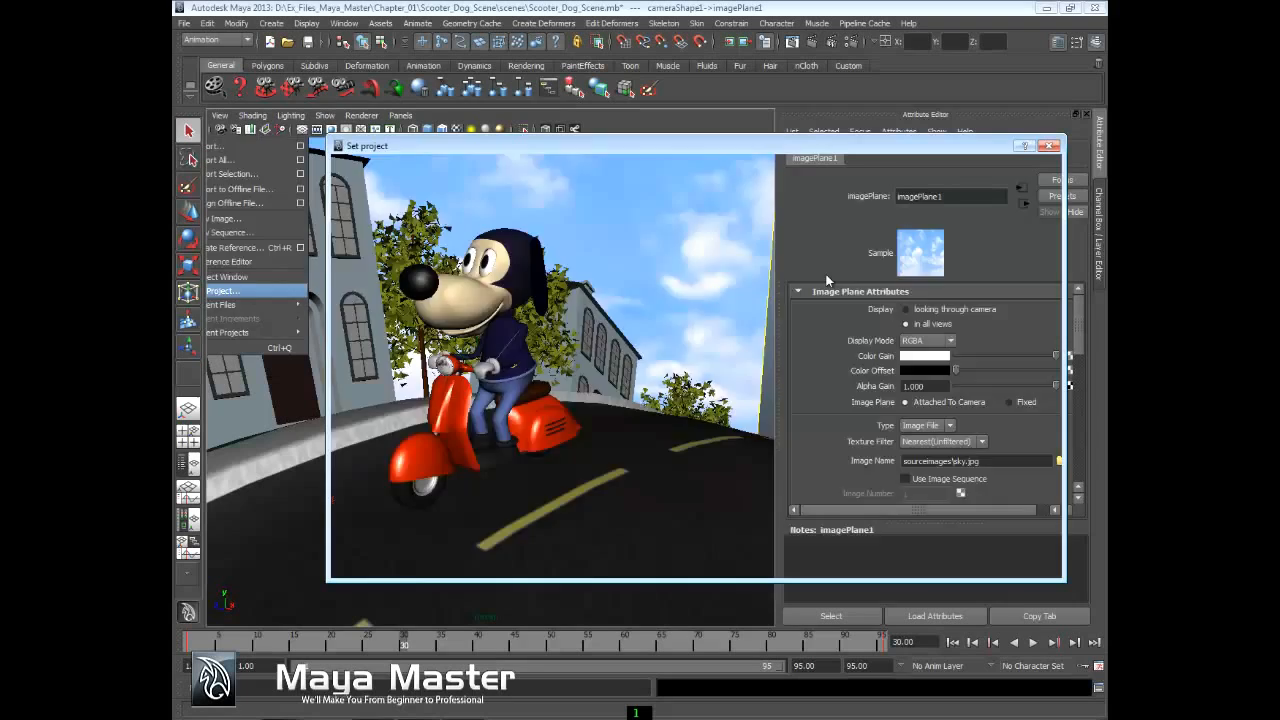
click(222, 290)
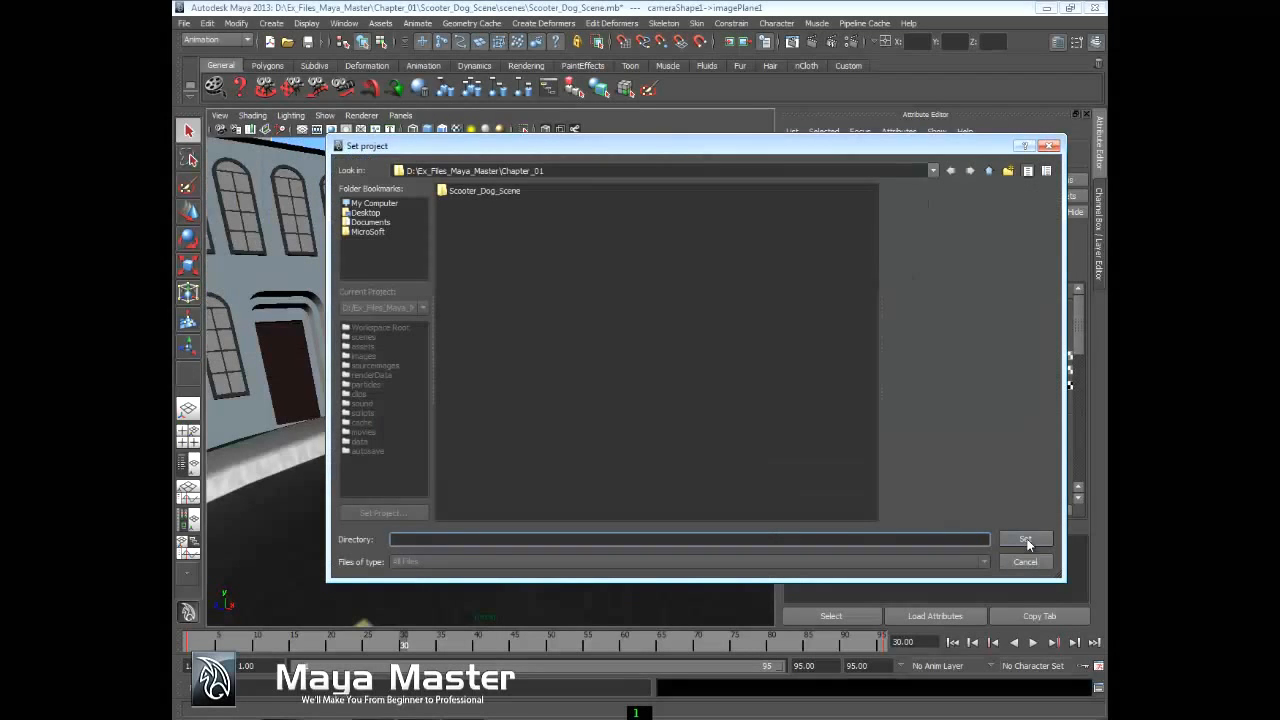
click(1024, 540)
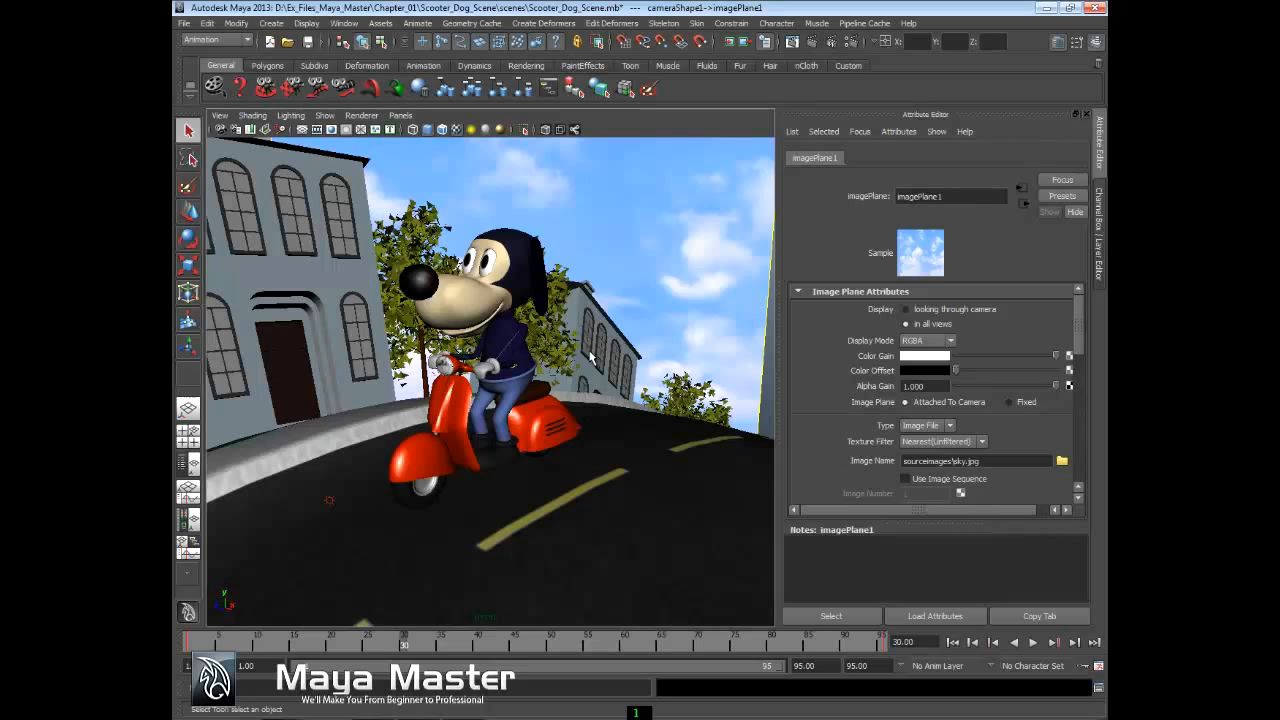
mouse_move(376, 656)
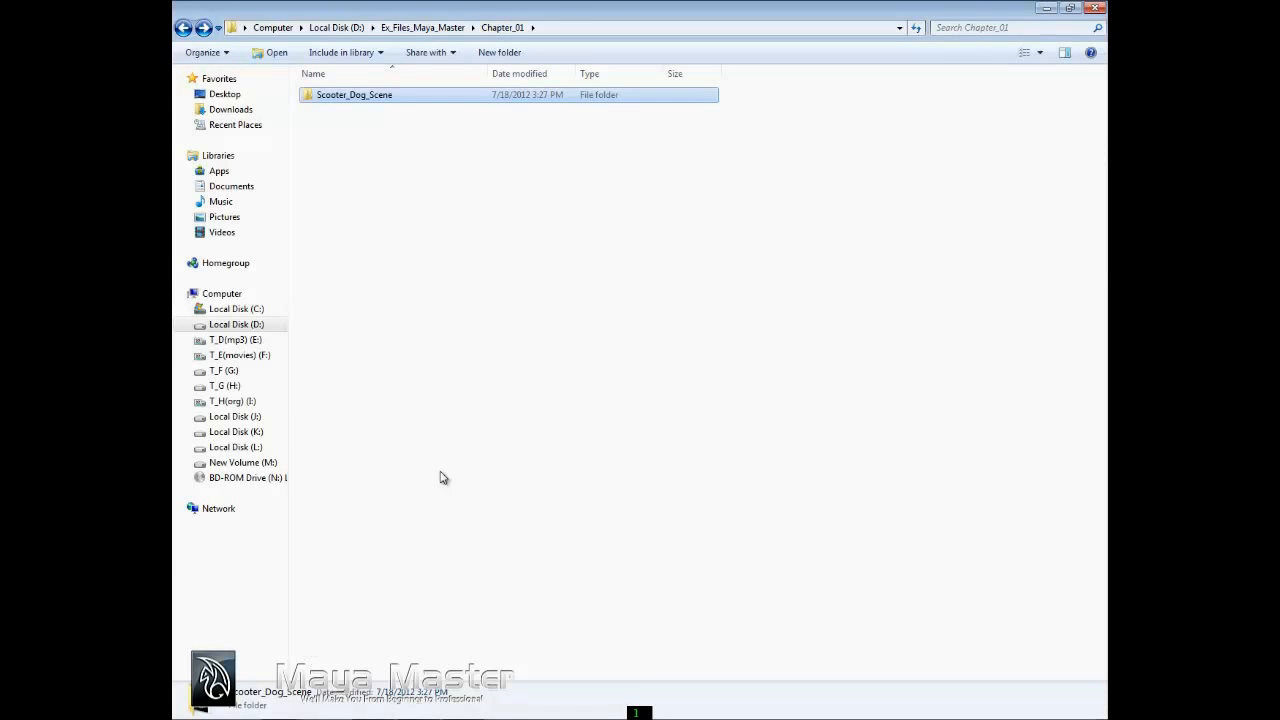
mouse_move(570, 28)
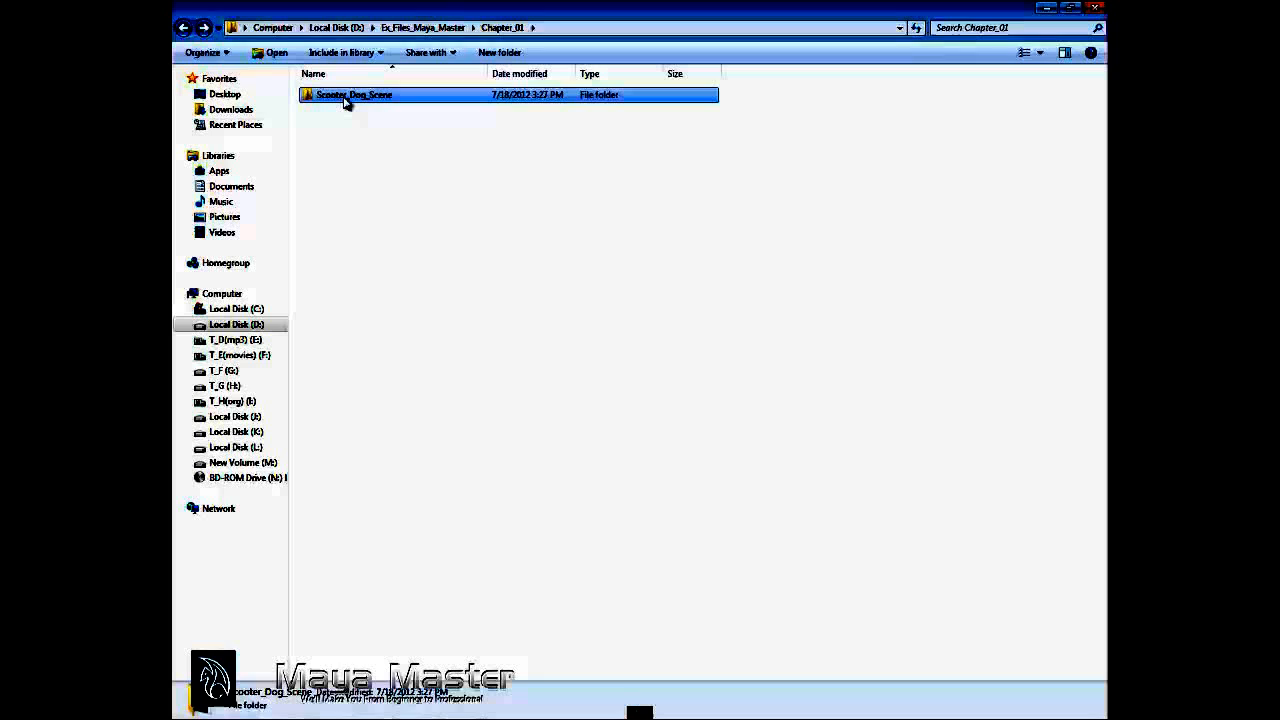
Browse the Scooter_Dog_Scene folder in Explorer, looking into scenes and back to its subfolders.
double_click(352, 94)
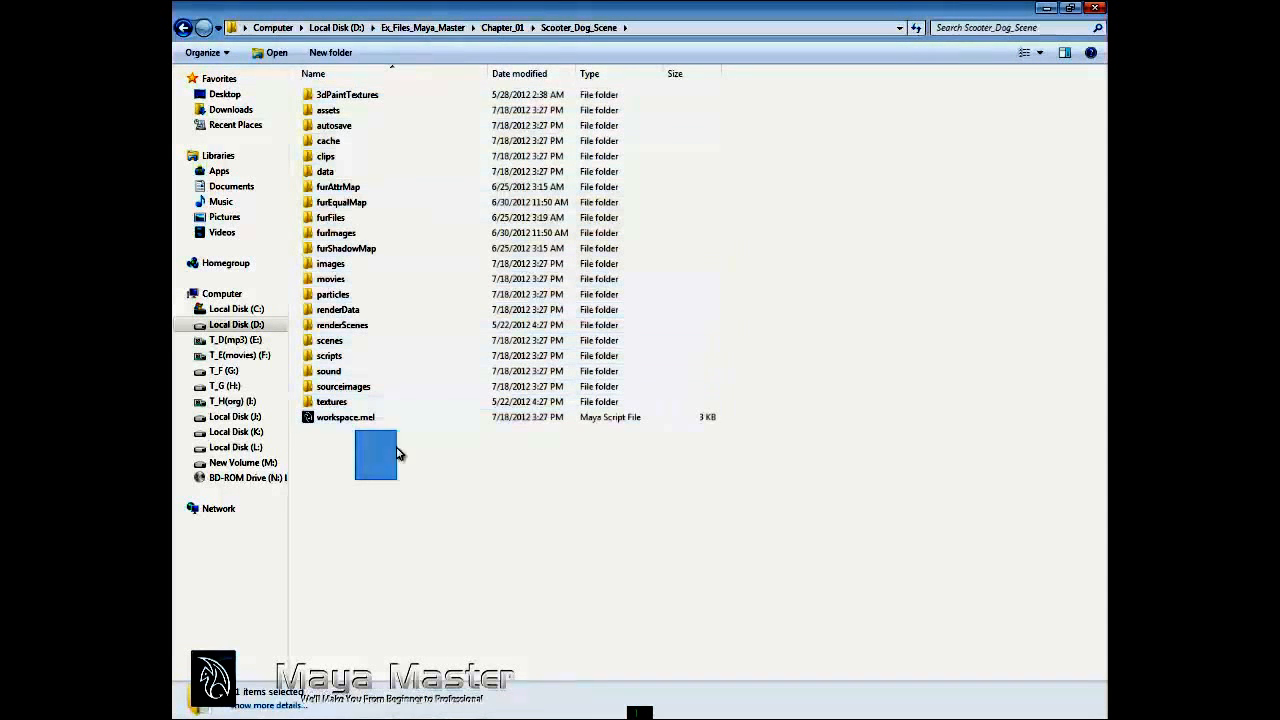
double_click(328, 340)
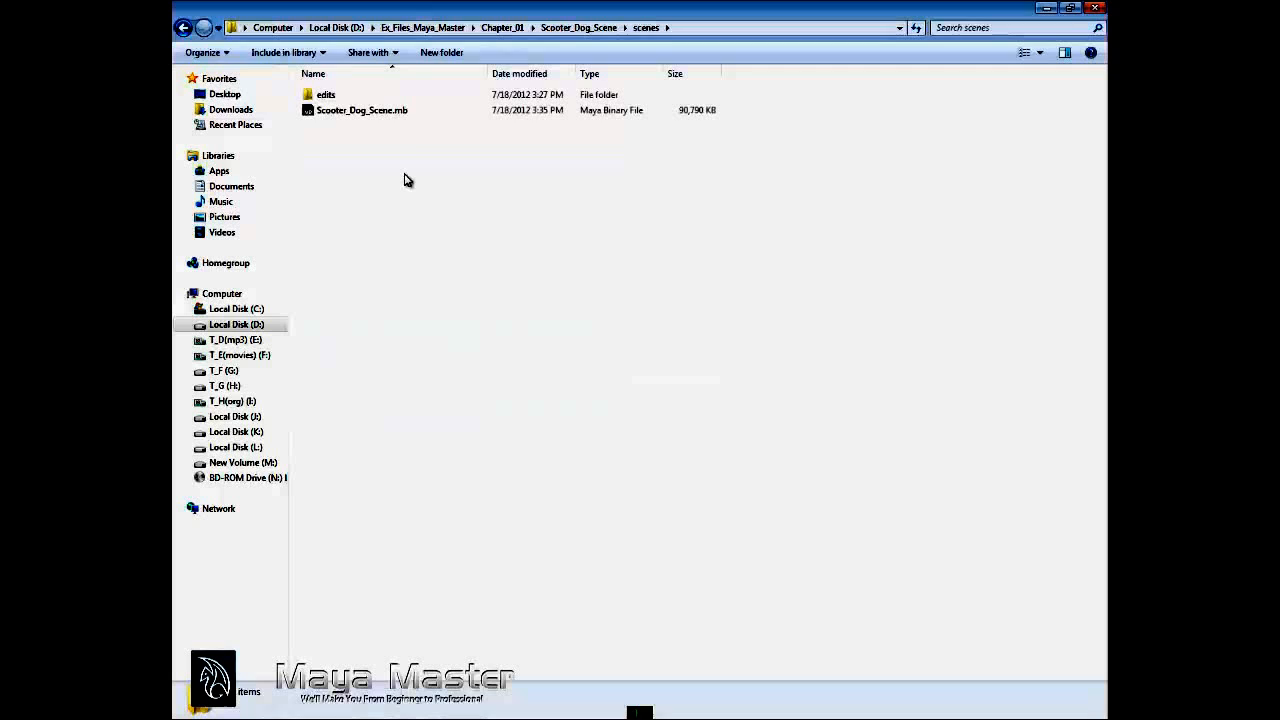
click(184, 28)
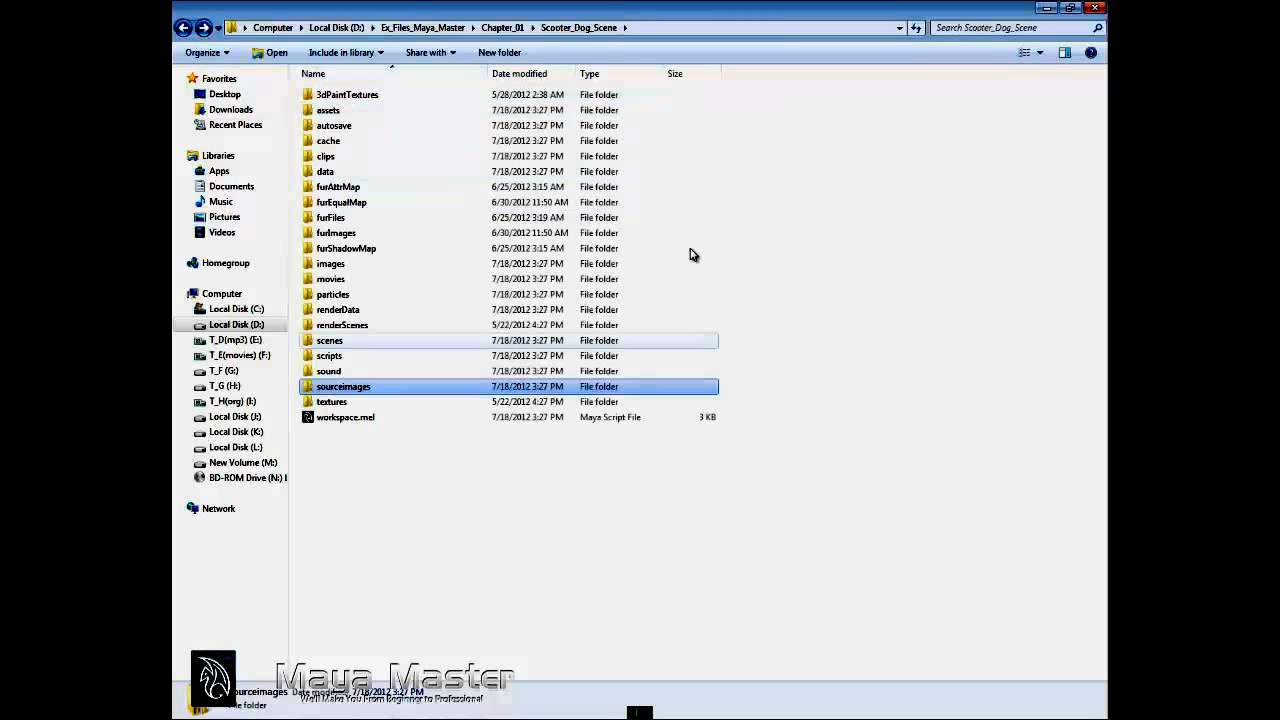
mouse_move(356, 96)
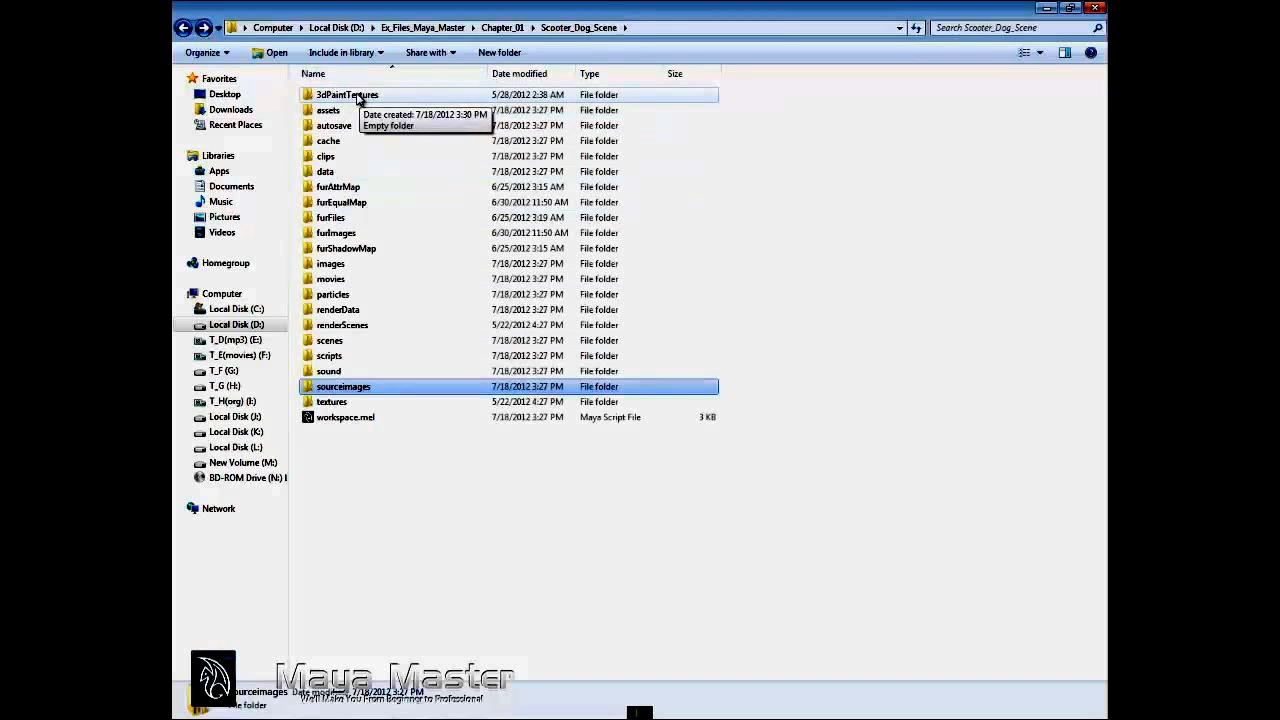
click(348, 94)
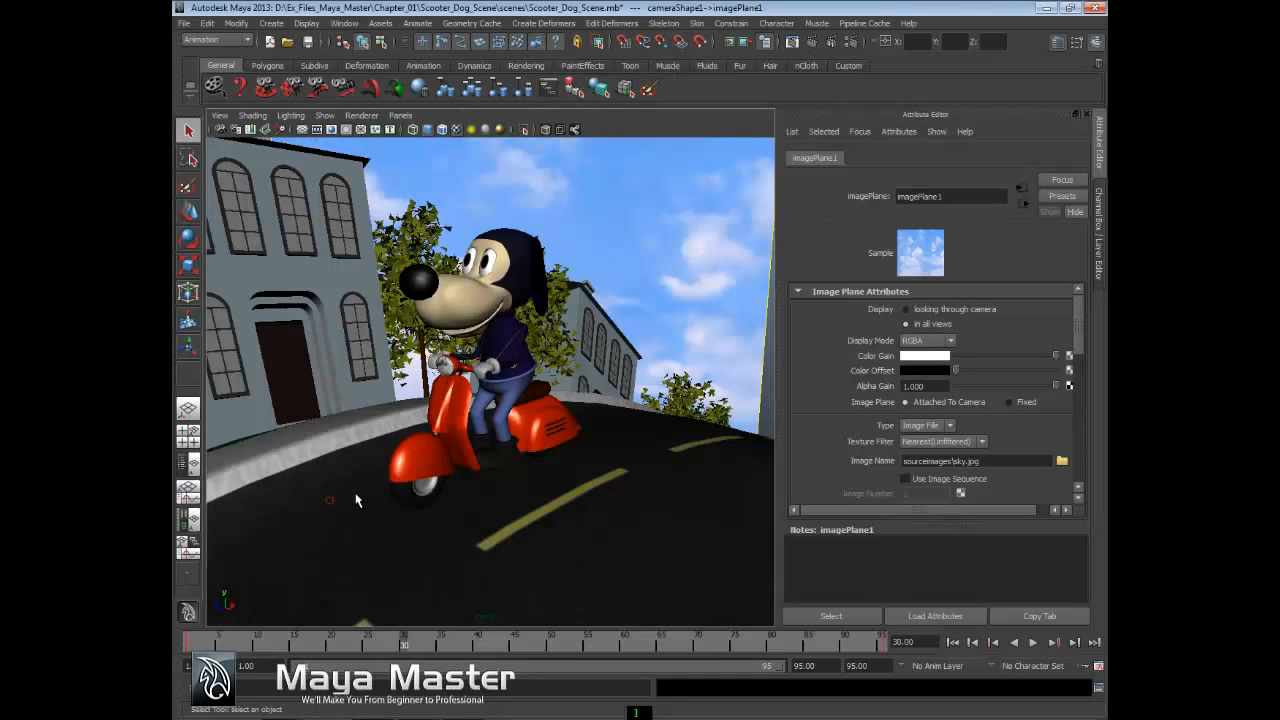
Bring up the Project Window listing the Scooter_Dog_Scene file locations.
click(184, 24)
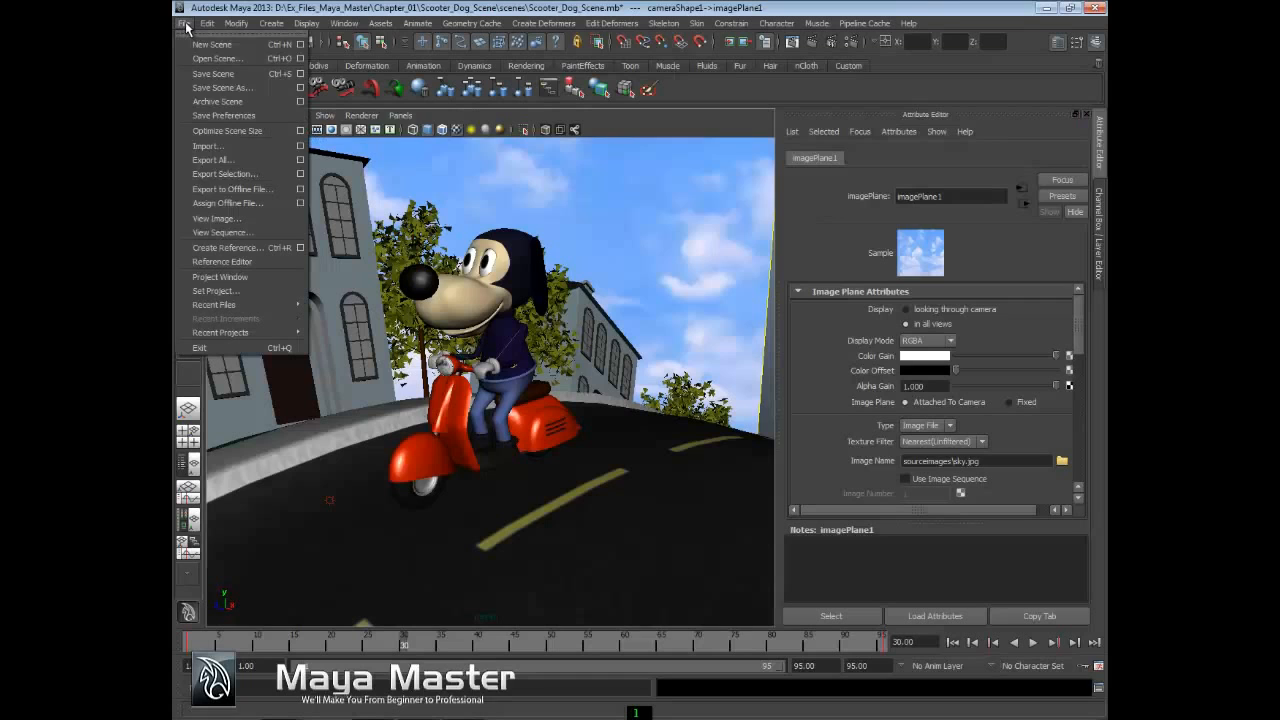
mouse_move(220, 276)
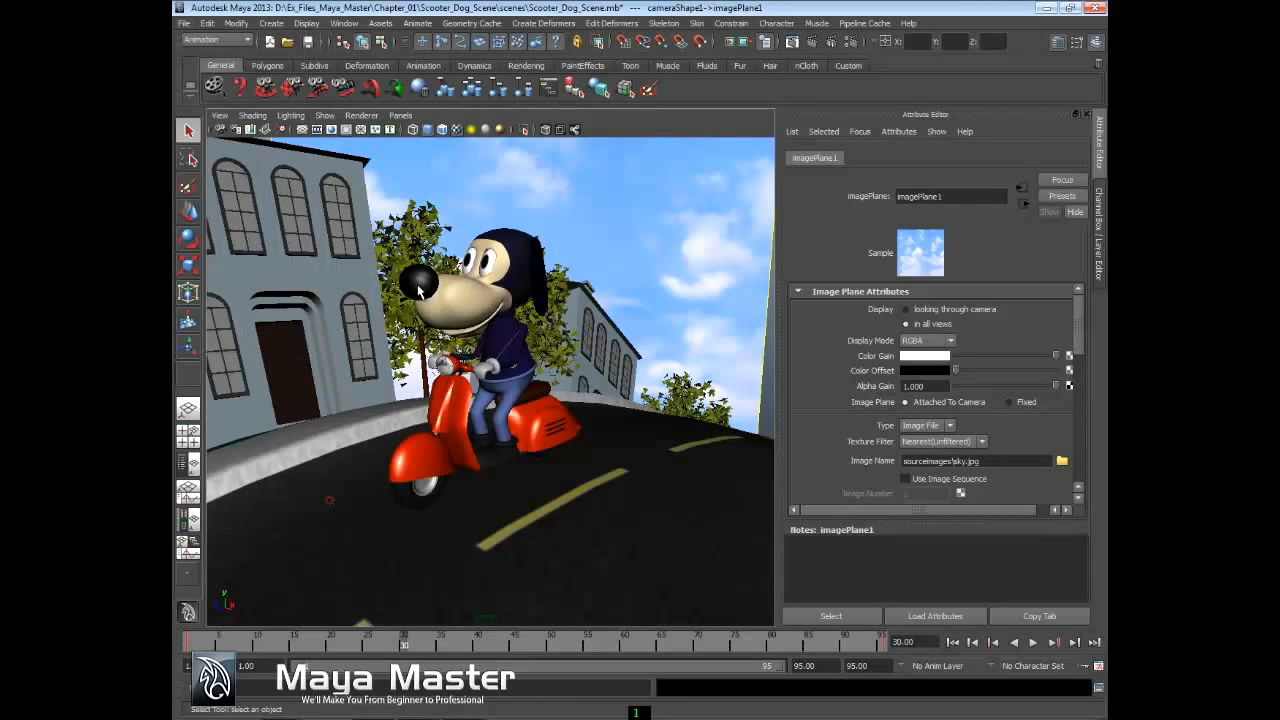
click(184, 24)
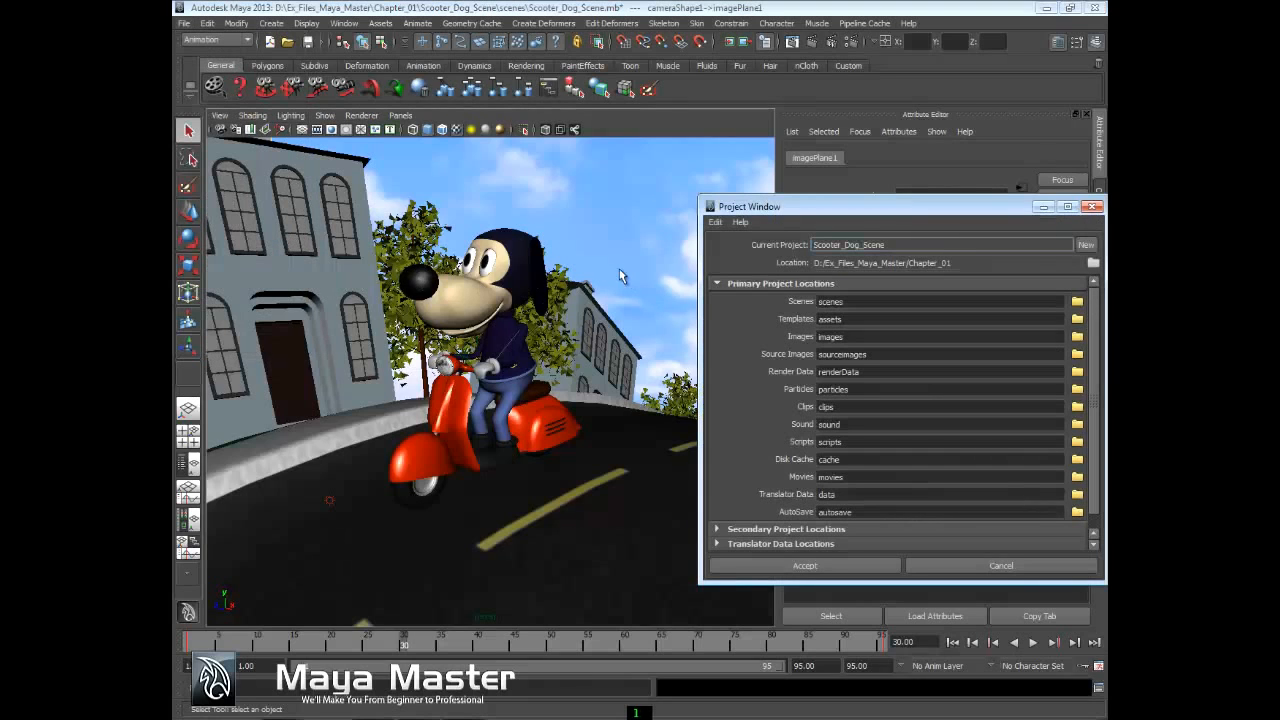
mouse_move(1068, 346)
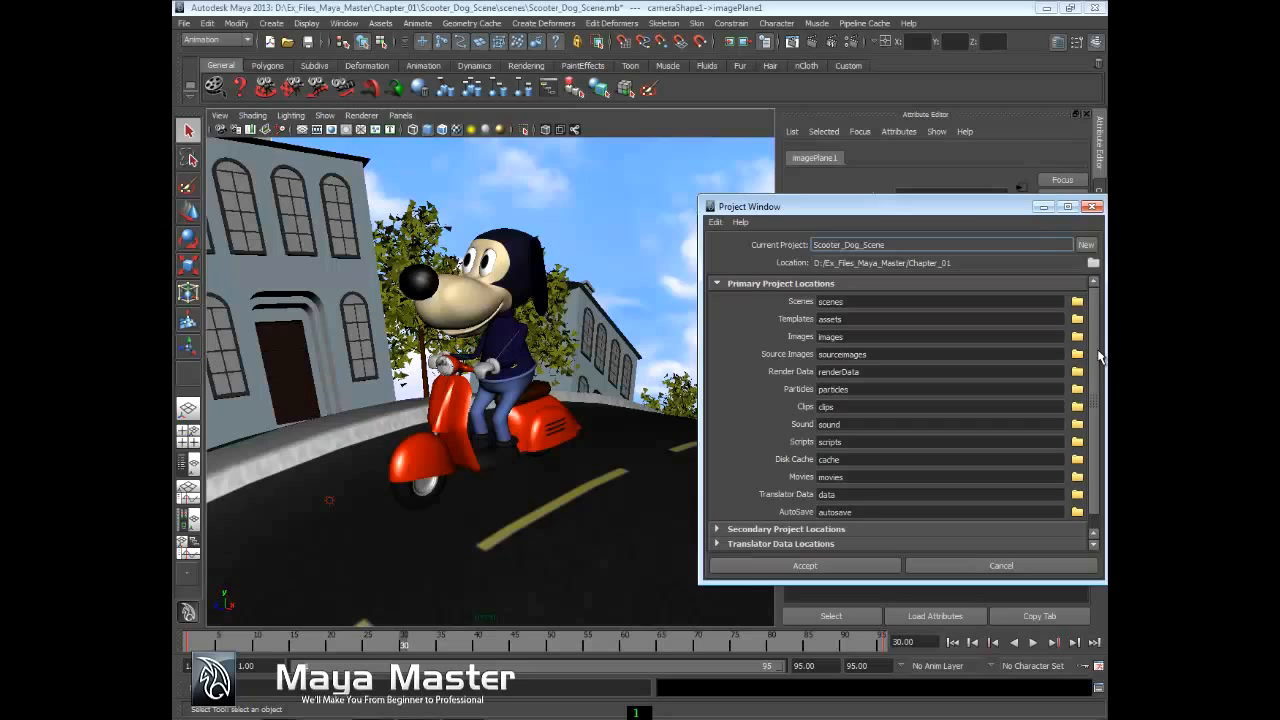
mouse_move(950, 264)
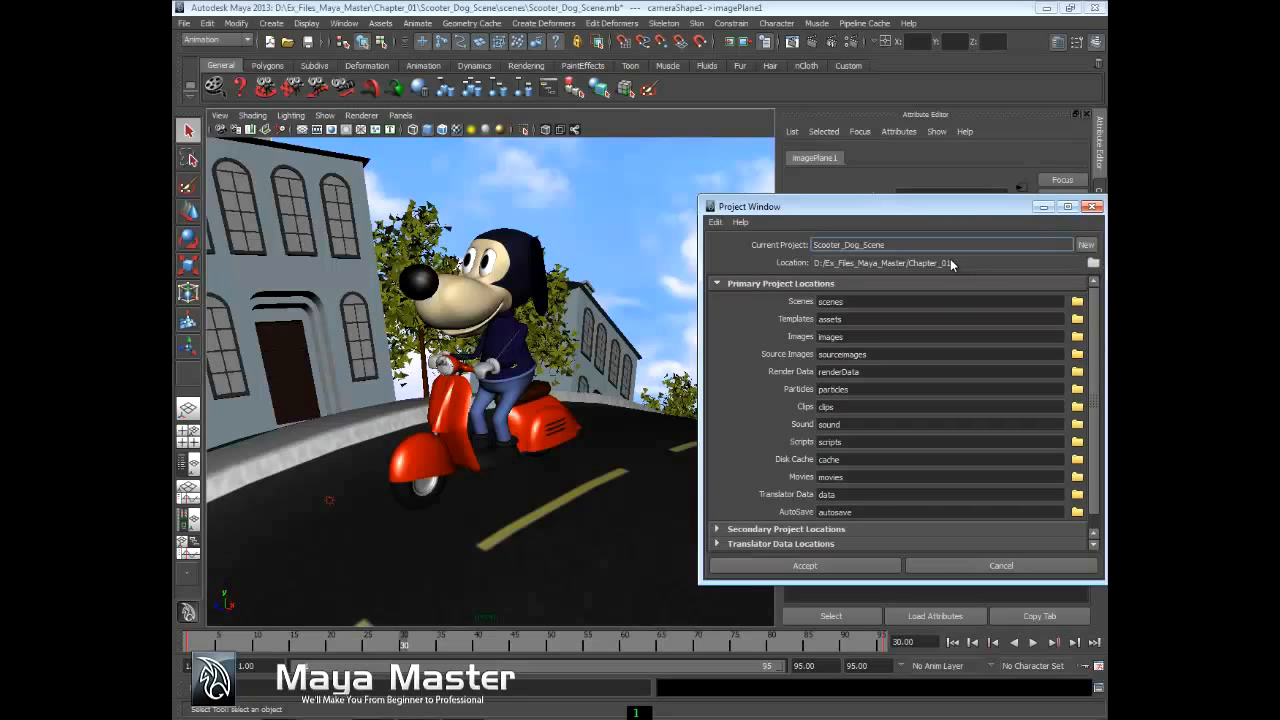
mouse_move(1096, 340)
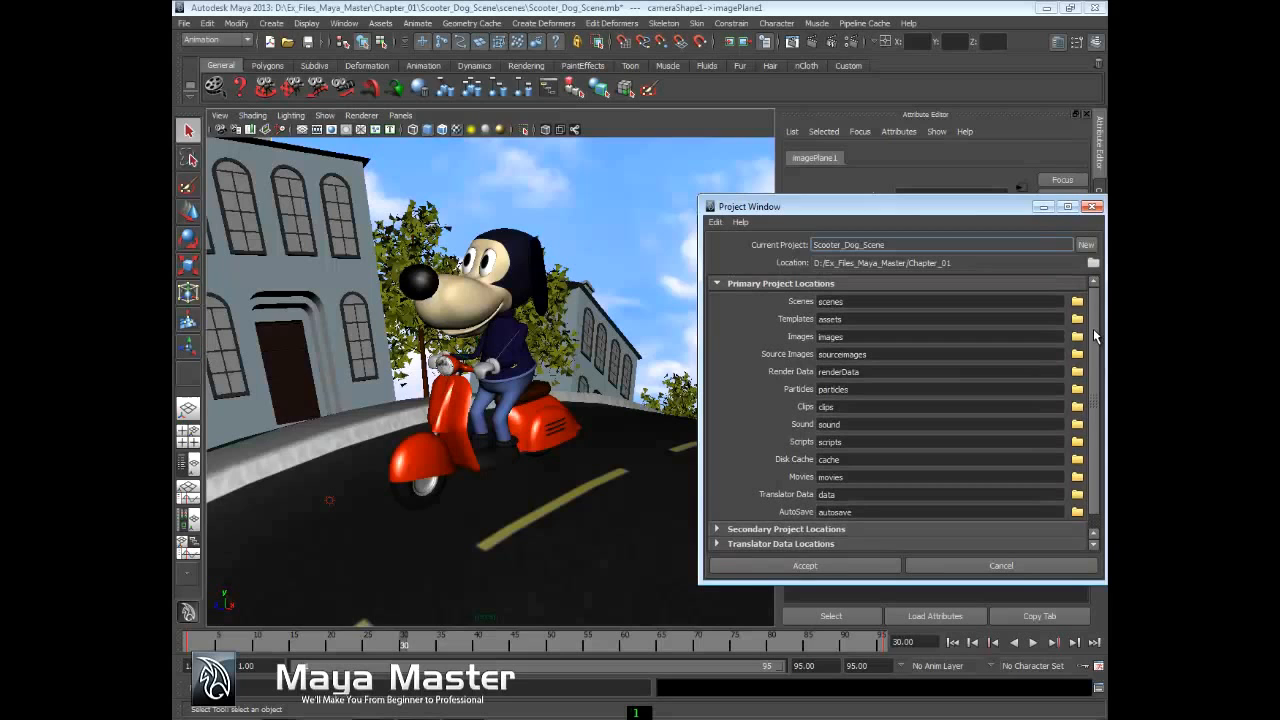
Expand Secondary Project Locations, set them to Use defaults, and review the list.
click(716, 512)
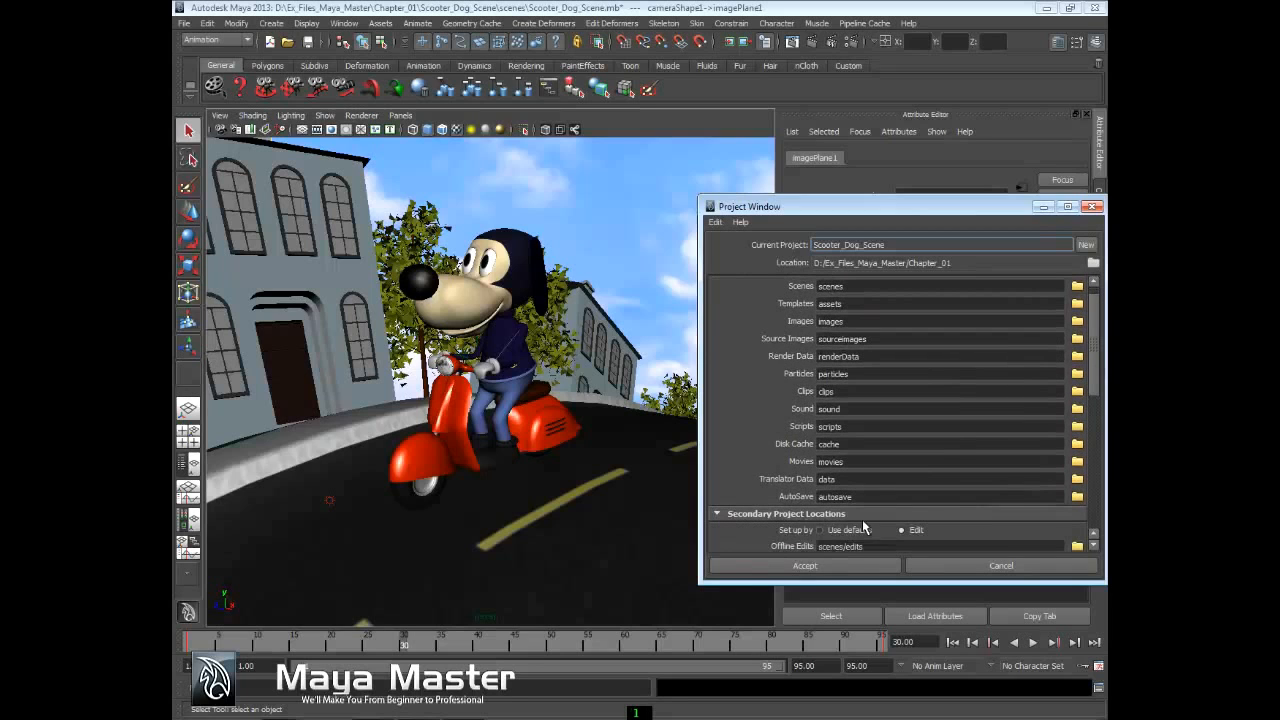
scroll(down, 3)
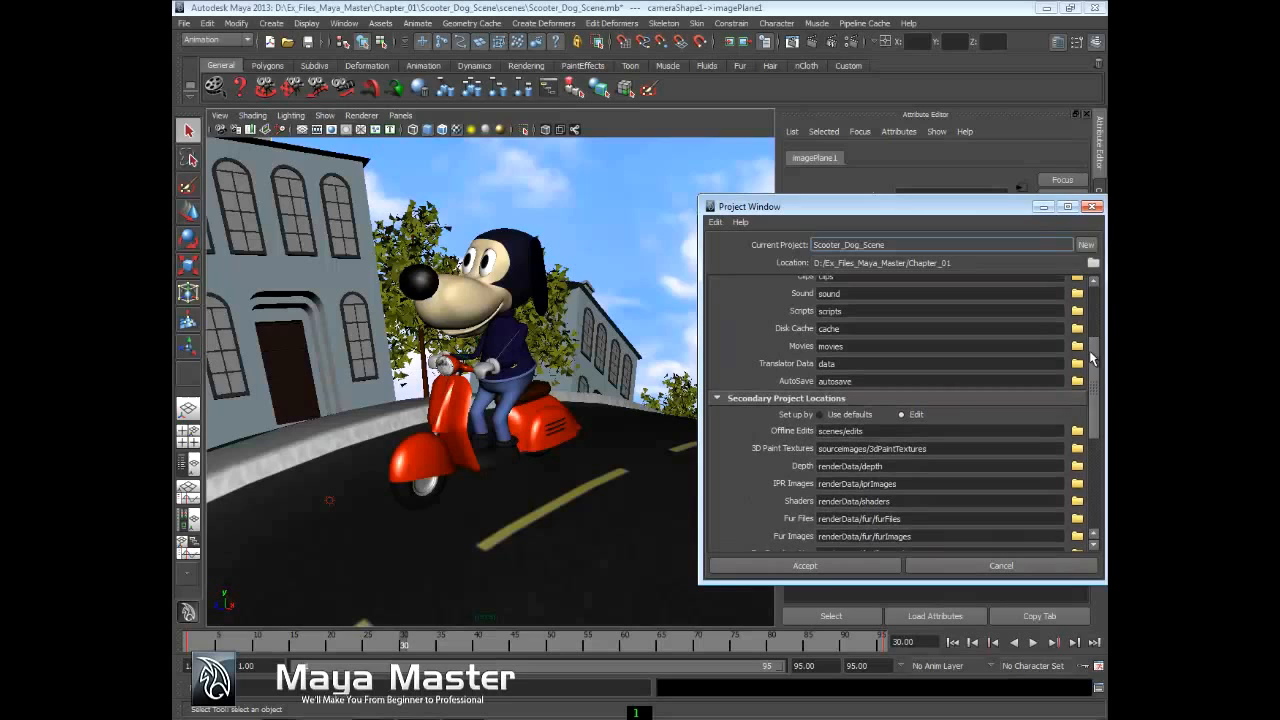
click(820, 414)
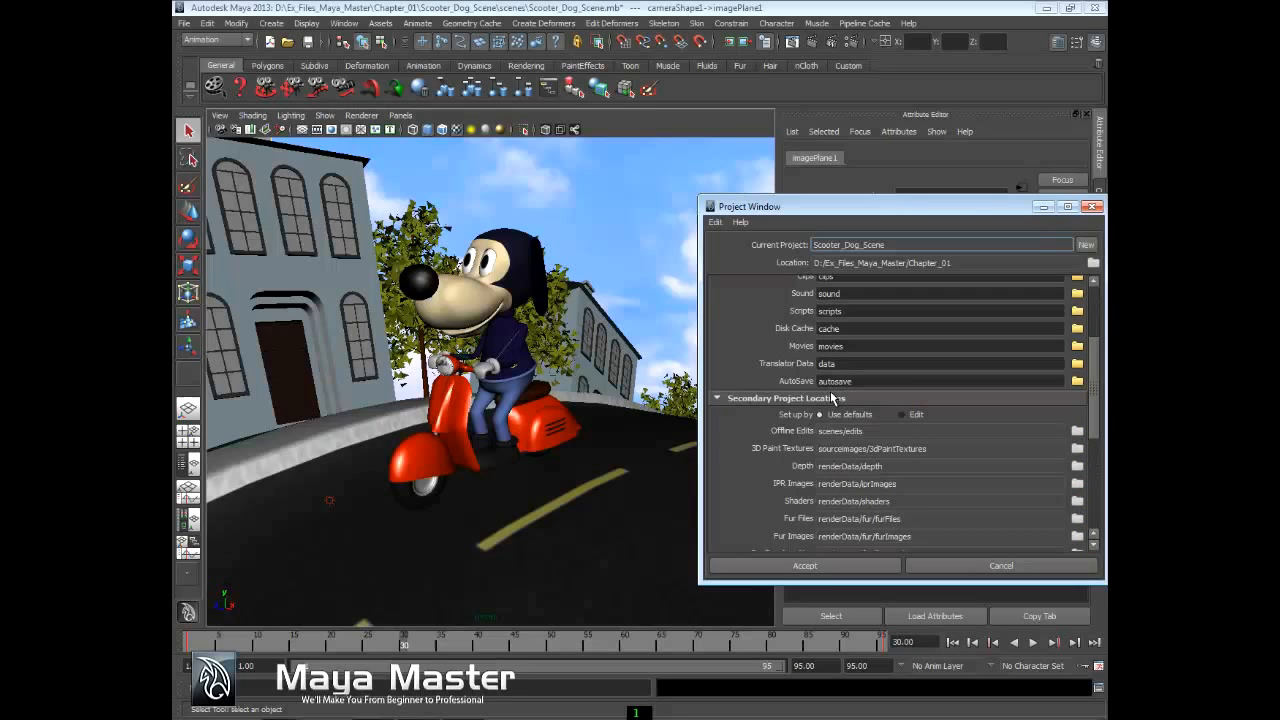
scroll(up, 3)
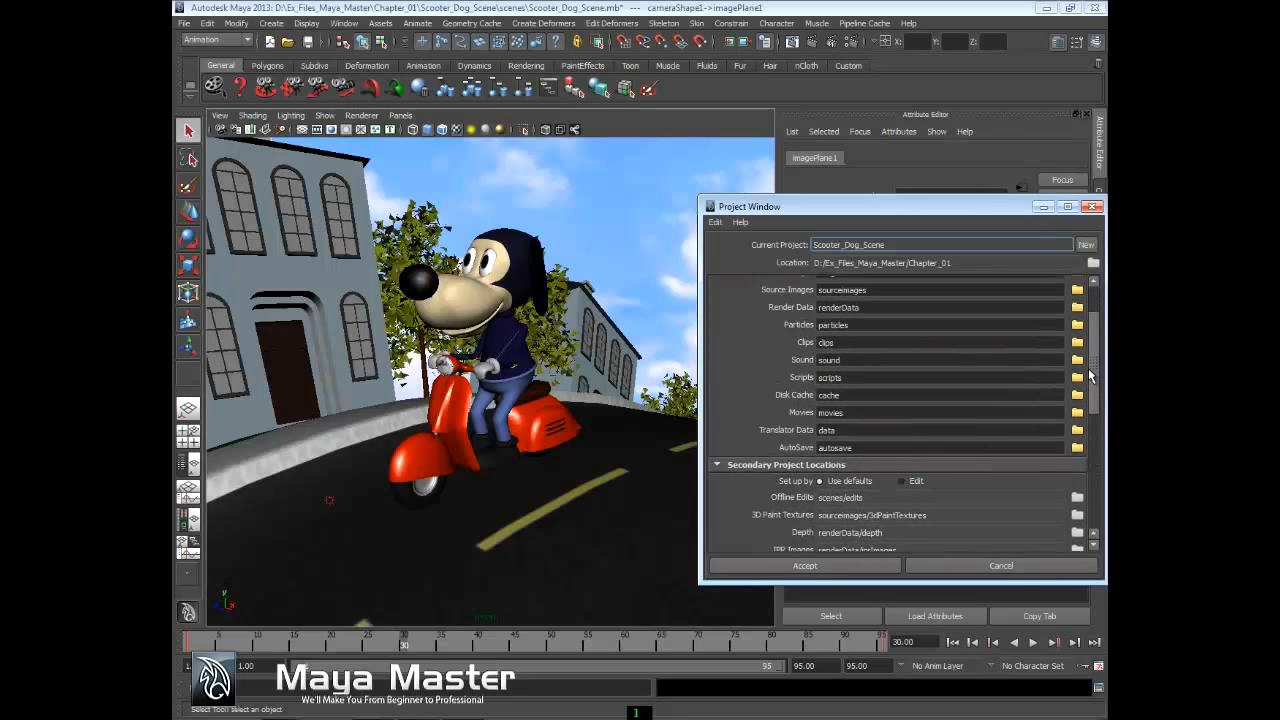
scroll(up, 3)
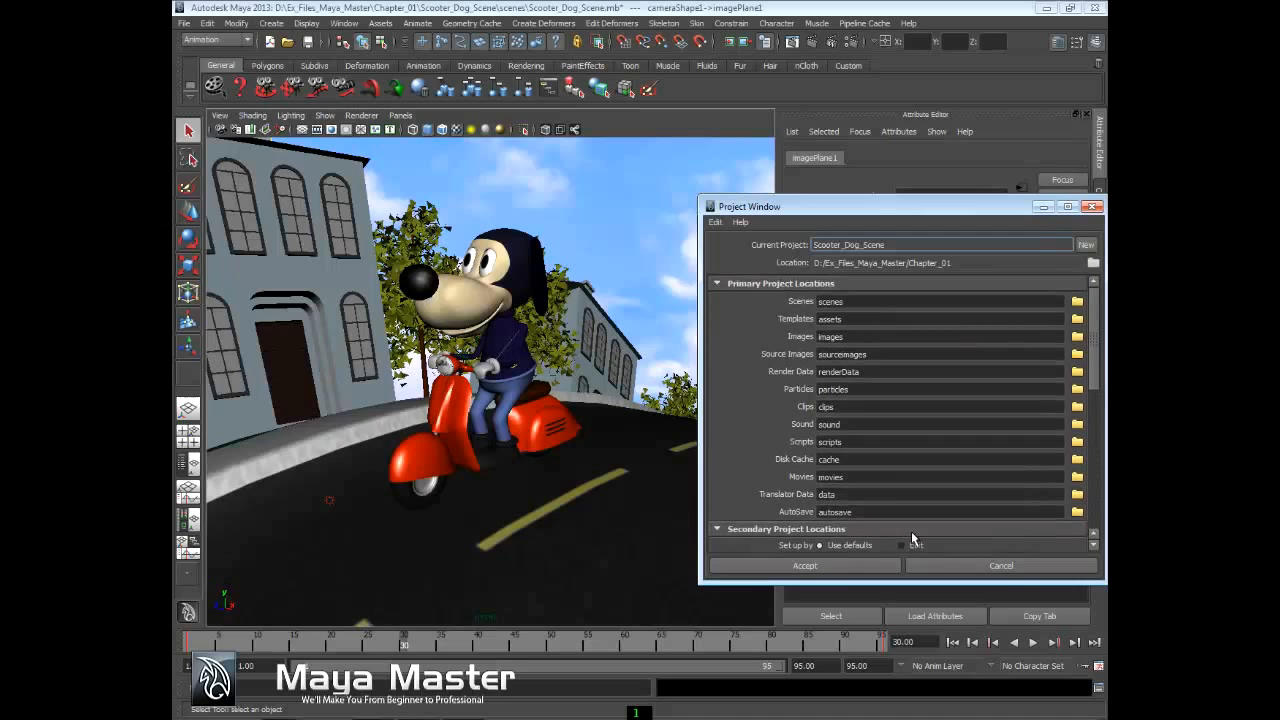
mouse_move(948, 552)
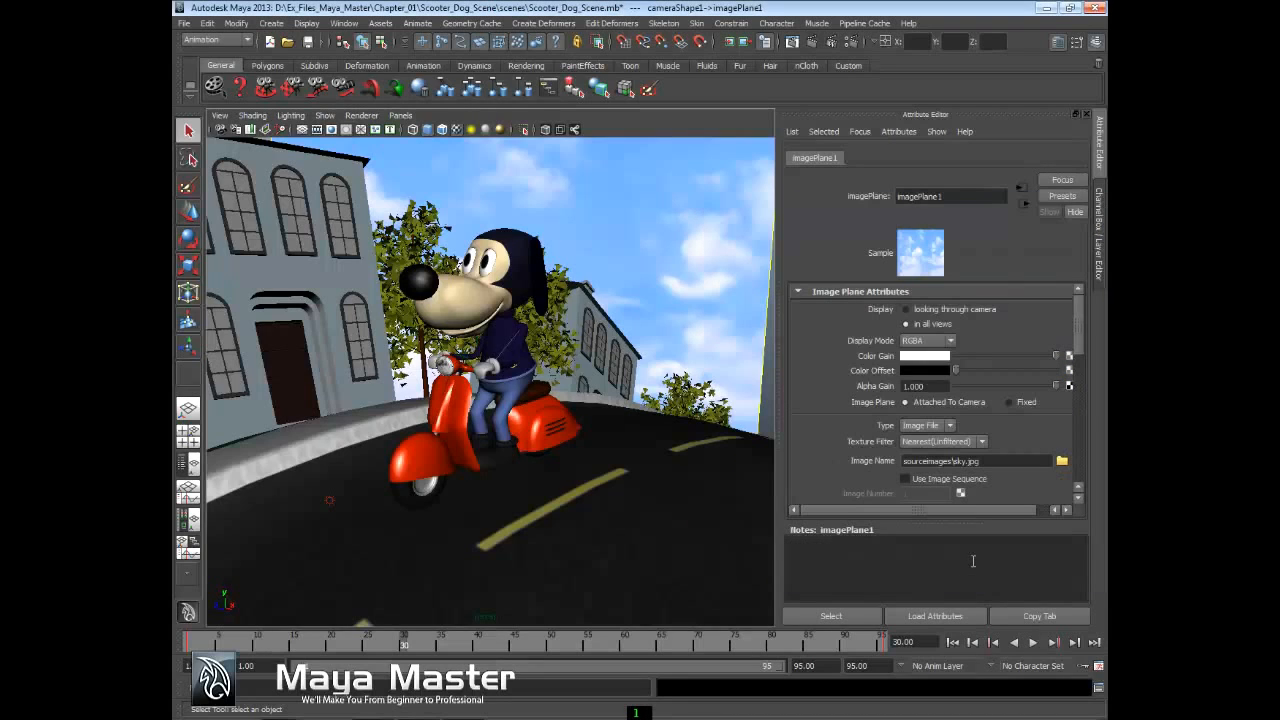
mouse_move(736, 492)
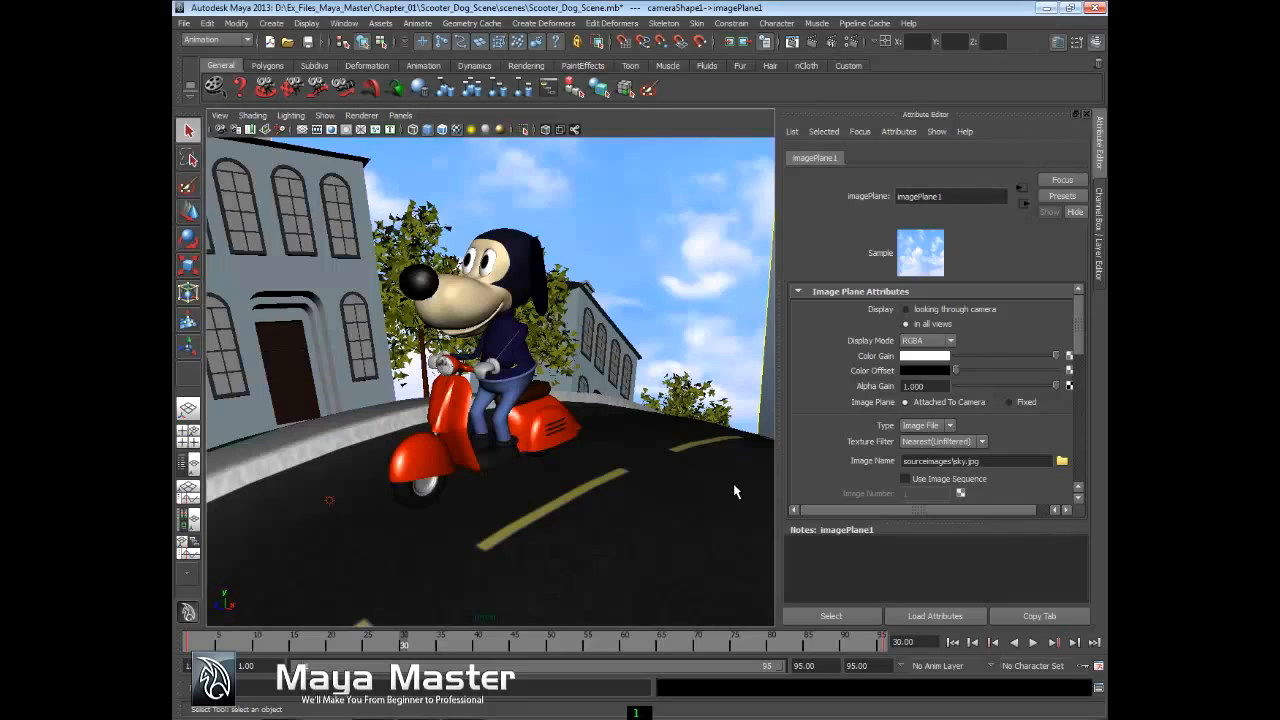
mouse_move(736, 444)
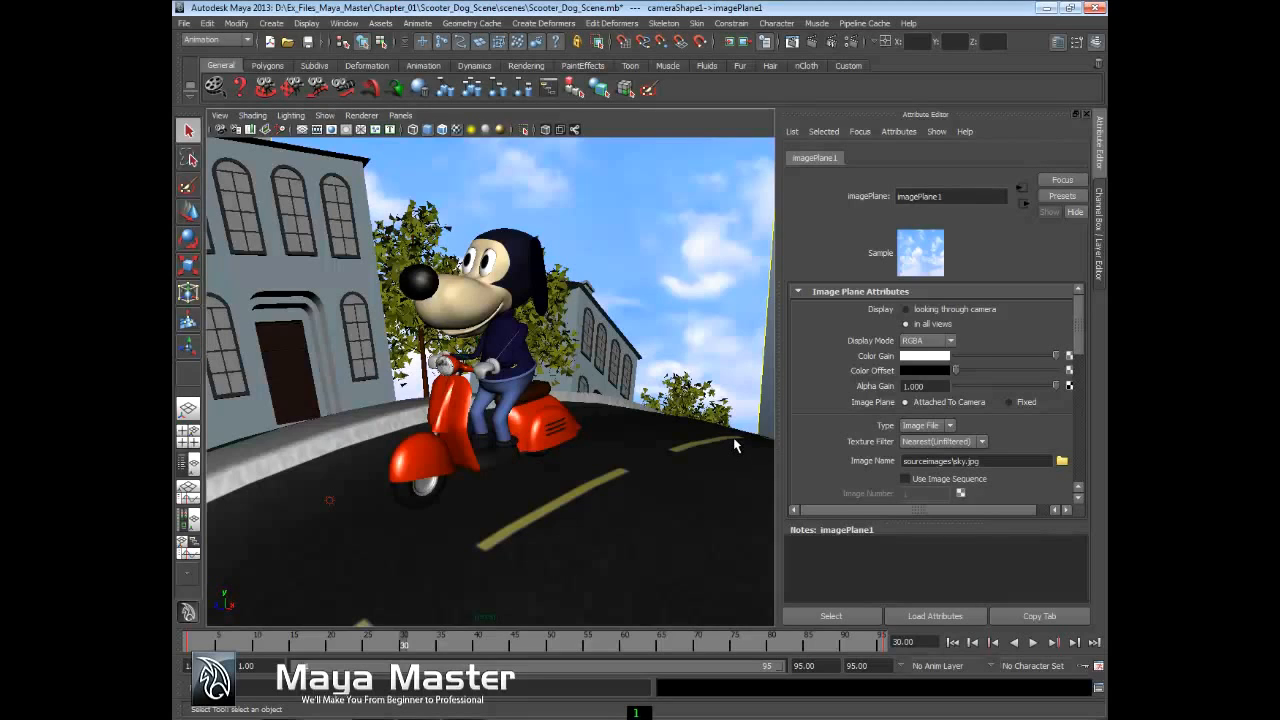